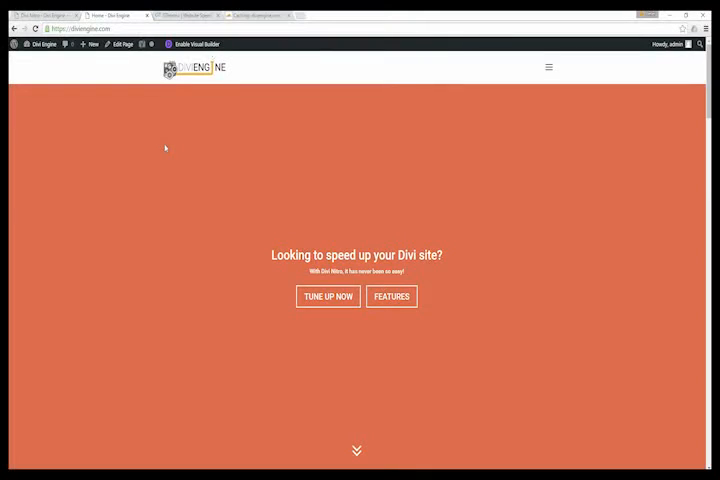
pyautogui.moveTo(173, 98)
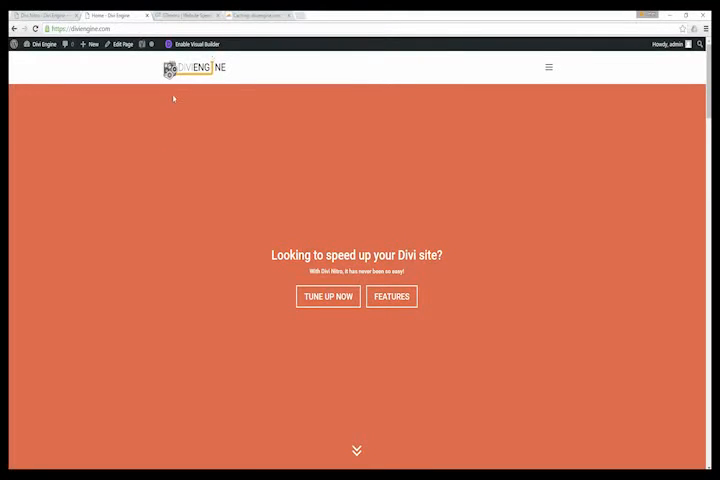
pyautogui.moveTo(210, 90)
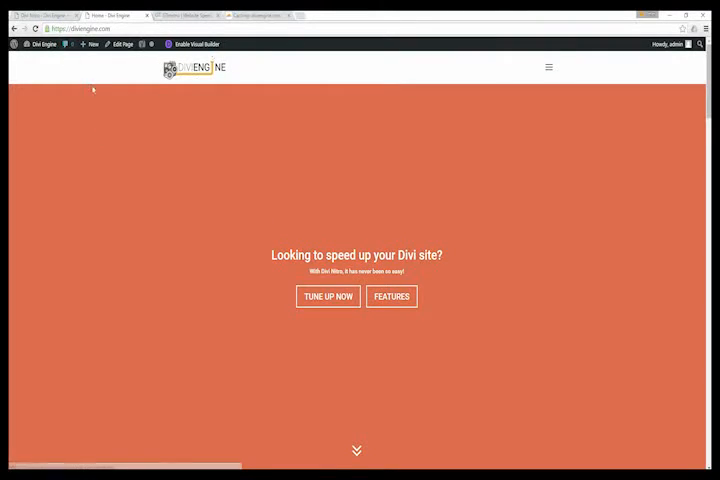
pyautogui.moveTo(224, 267)
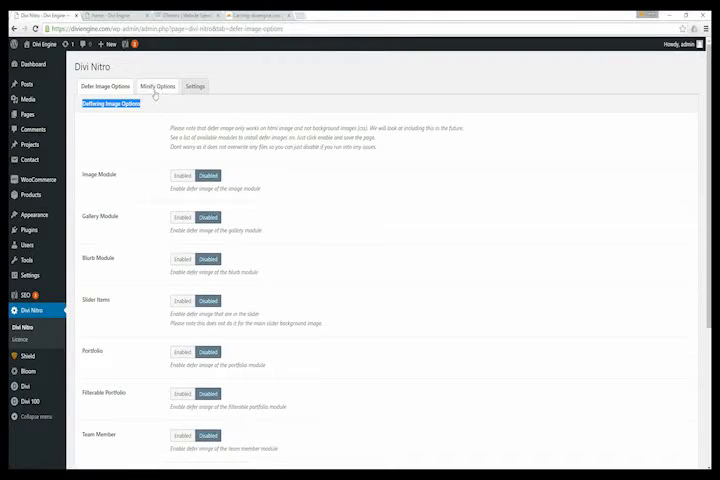
# Enable script minification on the Minify Options tab.
pyautogui.click(158, 85)
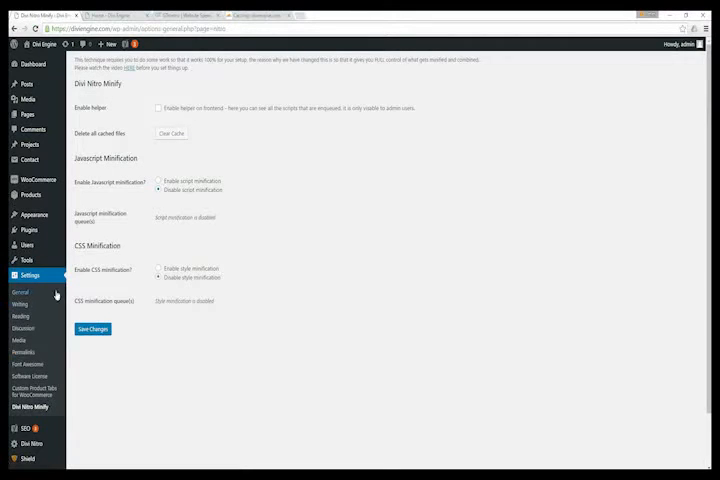
pyautogui.moveTo(233, 139)
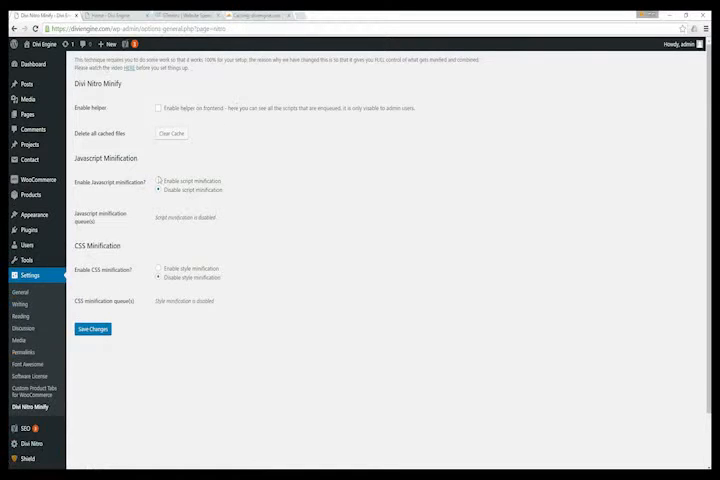
pyautogui.click(159, 181)
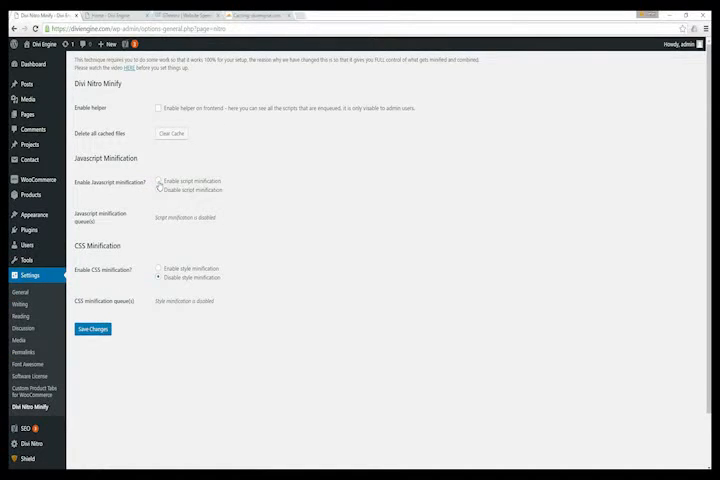
pyautogui.click(160, 189)
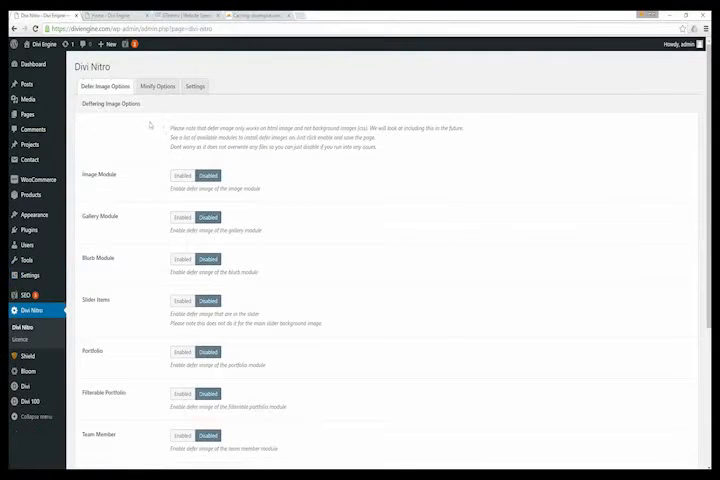
# Set every module's defer image option to Enabled, including Fullwidth Portfolio, and save changes.
pyautogui.doubleClick(105, 174)
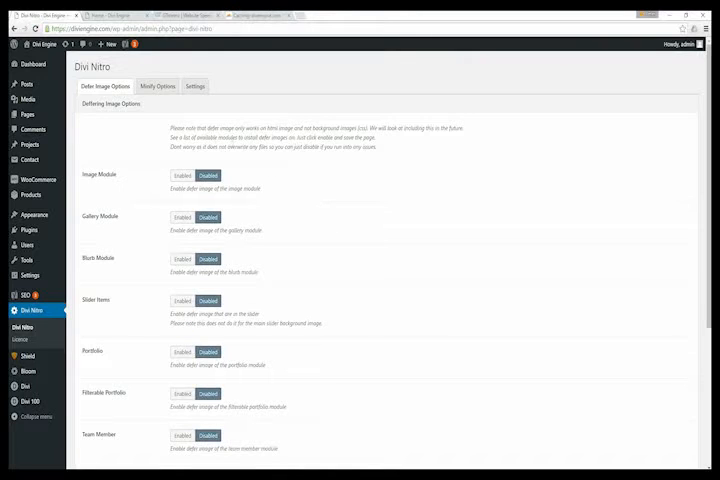
pyautogui.scroll(-3)
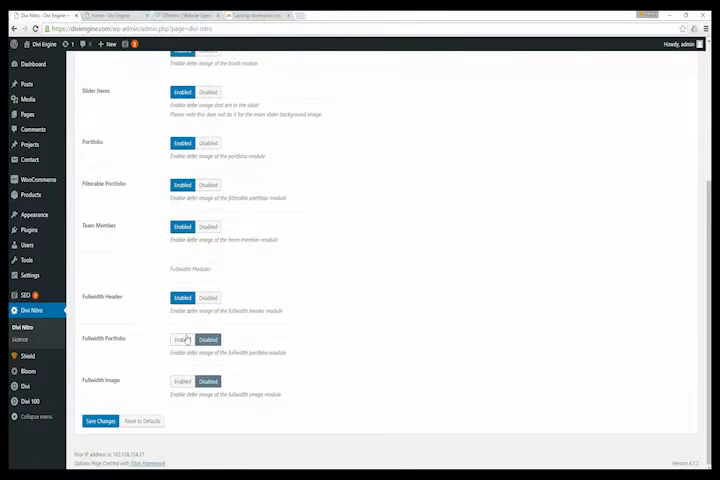
pyautogui.click(182, 339)
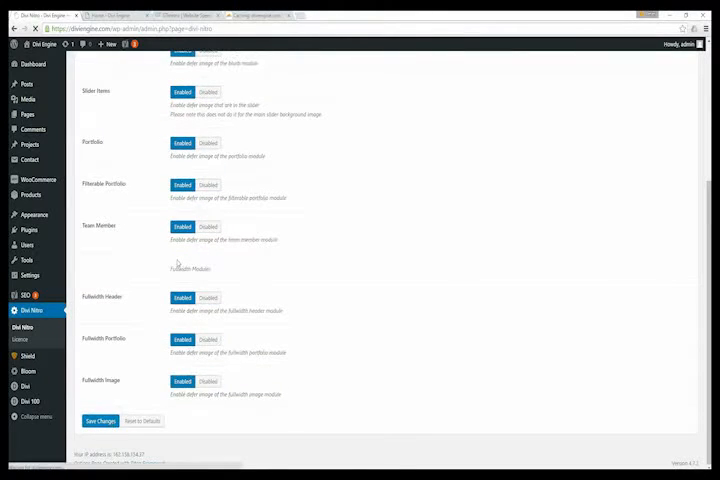
pyautogui.click(102, 420)
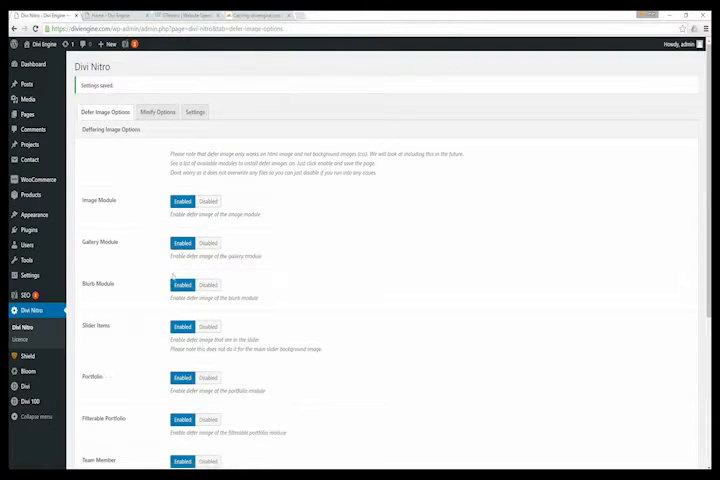
# Scroll the Defer Image Example page while inspecting its HTML element tree.
pyautogui.scroll(-3)
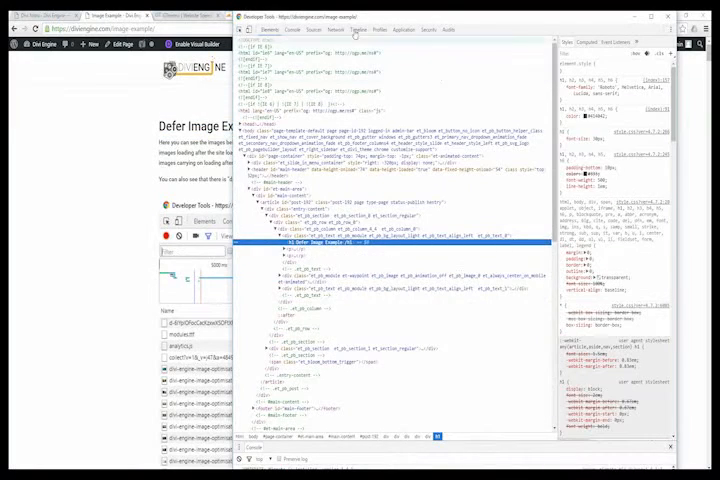
# Open an incognito window and choose Inspect to bring up developer tools.
pyautogui.click(301, 29)
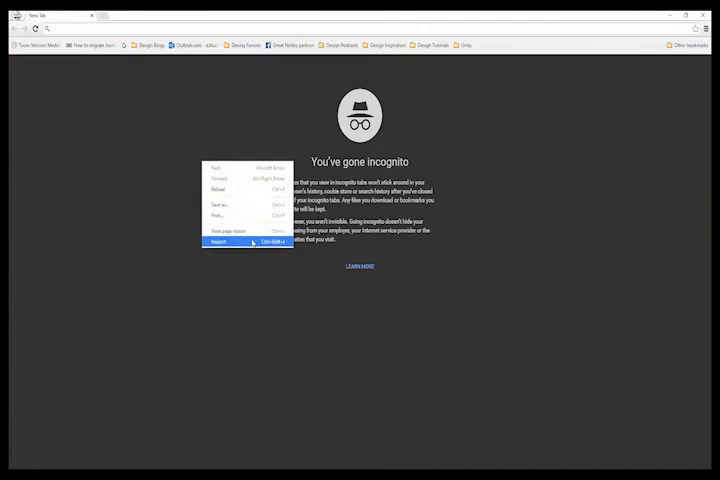
pyautogui.click(223, 242)
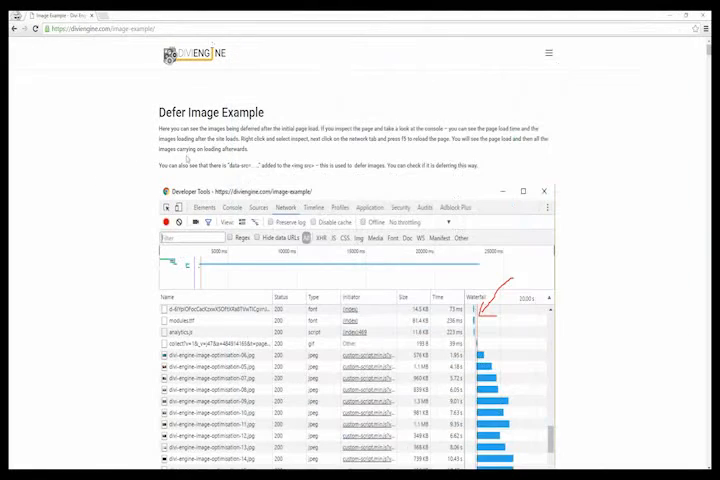
# Scroll through the forest, road and seaside town photos, then open DevTools with F12.
pyautogui.scroll(-3)
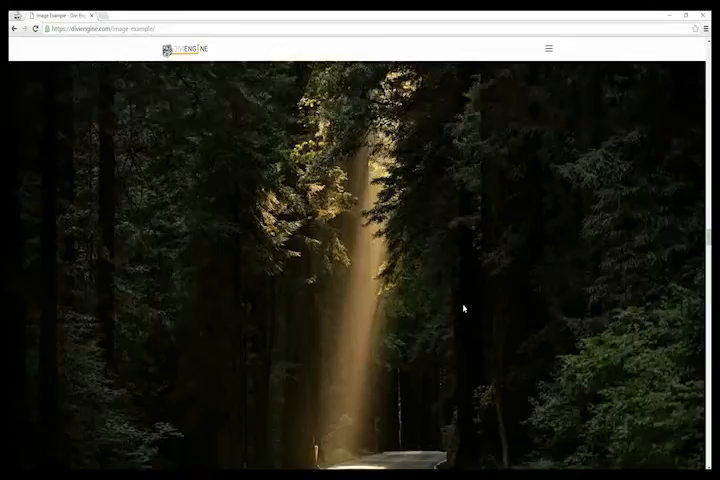
pyautogui.scroll(-3)
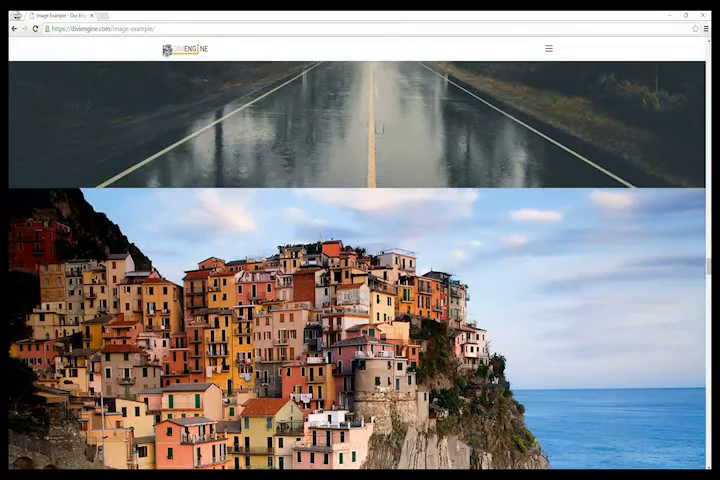
pyautogui.press('F12')
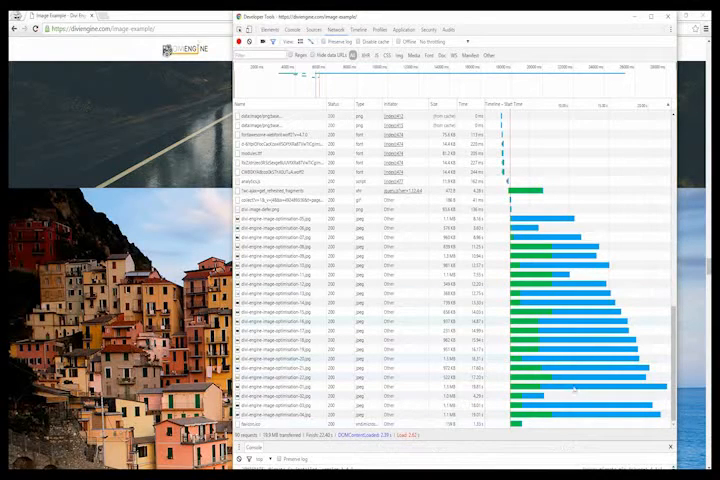
pyautogui.moveTo(550, 291)
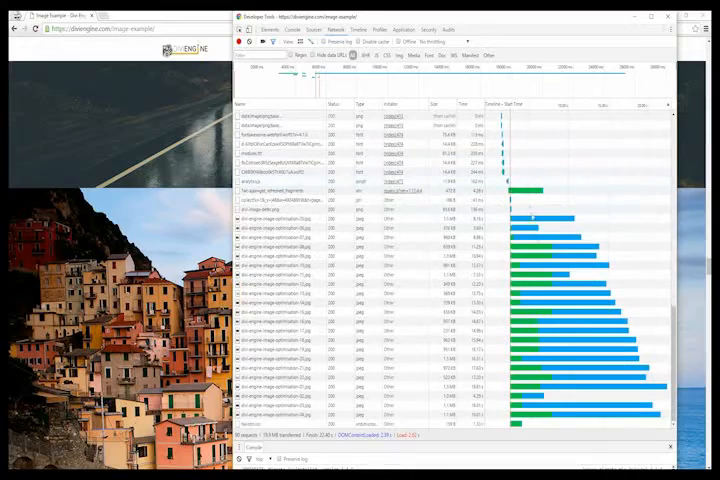
# Inspect the misty forest image's element in DevTools.
pyautogui.click(667, 15)
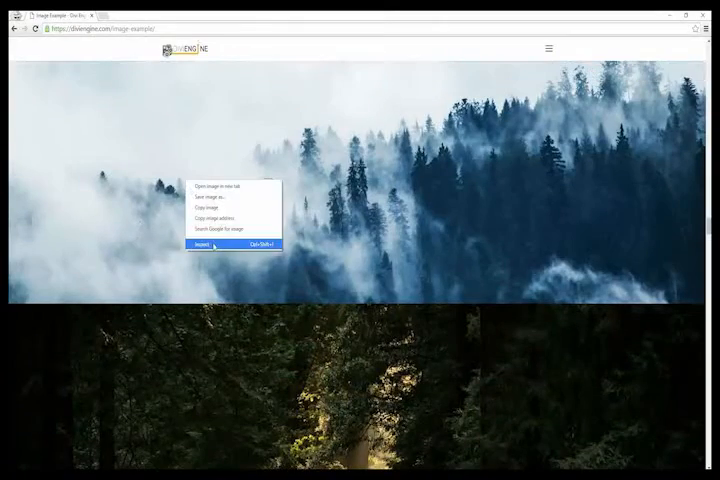
pyautogui.click(202, 245)
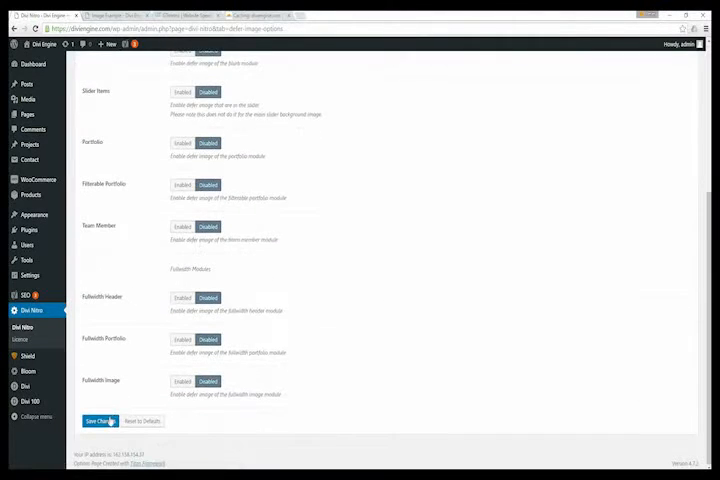
# Save the Divi Nitro defer image settings with all modules disabled.
pyautogui.click(168, 13)
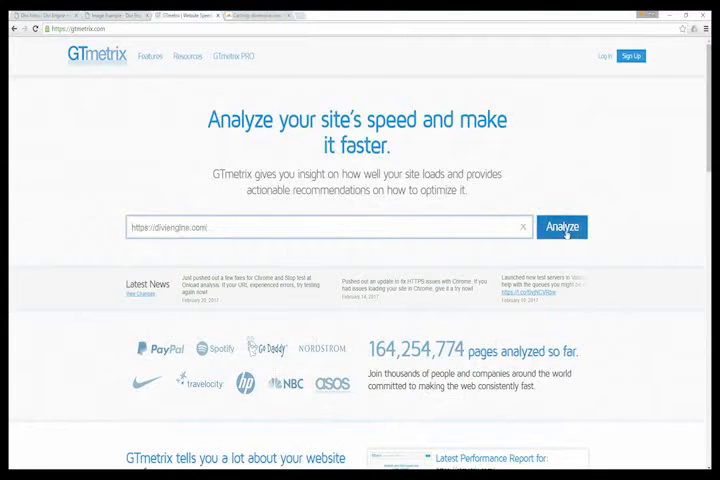
pyautogui.click(562, 227)
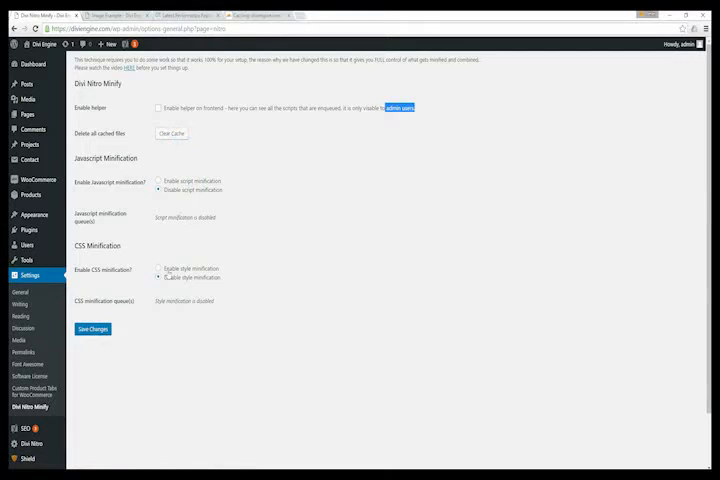
# Go to the Divi Nitro page from the WordPress admin sidebar.
pyautogui.click(200, 11)
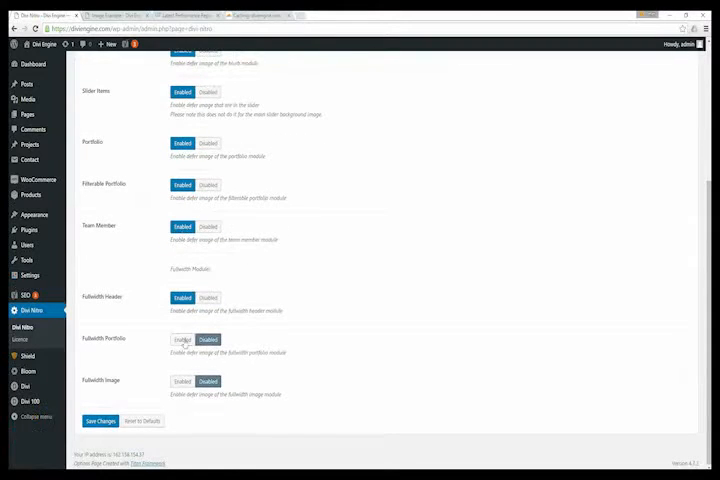
# Enable deferred images for Fullwidth Portfolio and the remaining modules, then go to Divi Nitro Minify.
pyautogui.click(182, 339)
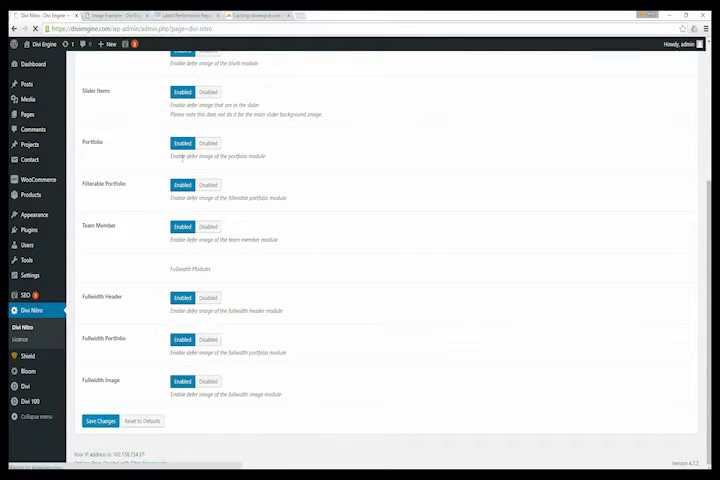
pyautogui.click(101, 418)
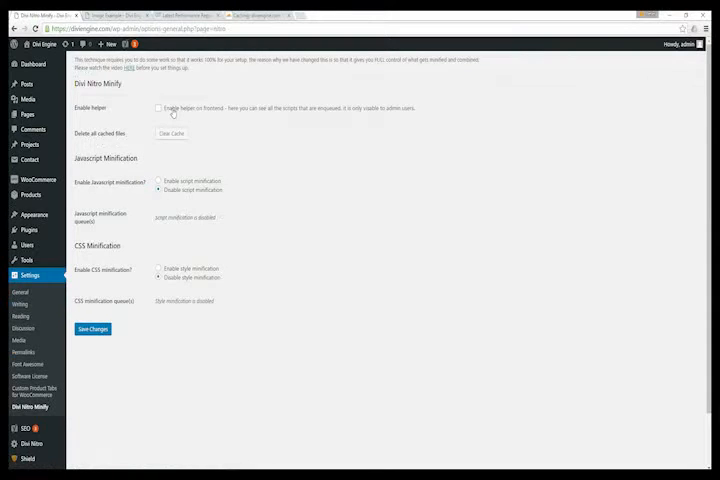
# Enable the Divi Nitro Minify frontend helper, save, and check the homepage script list.
pyautogui.click(158, 108)
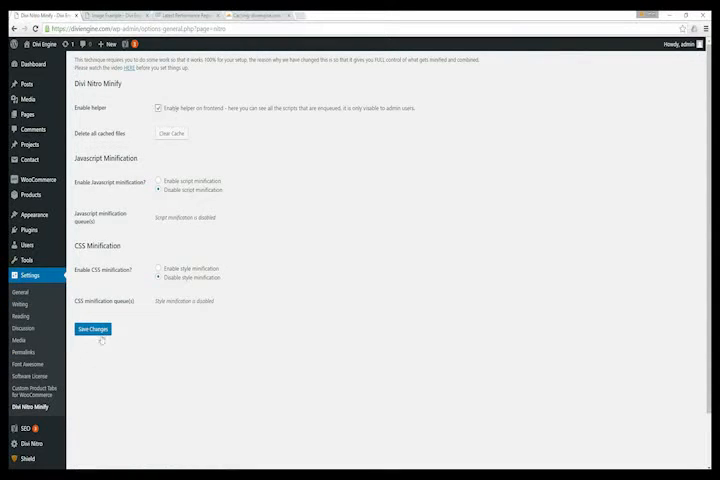
pyautogui.click(92, 329)
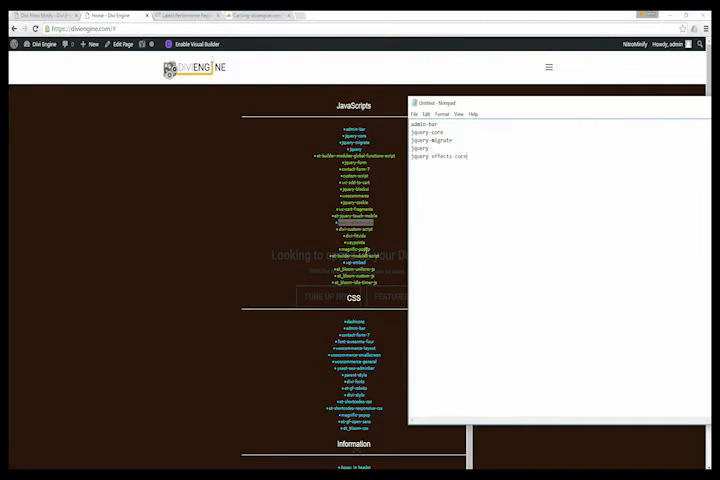
pyautogui.click(708, 100)
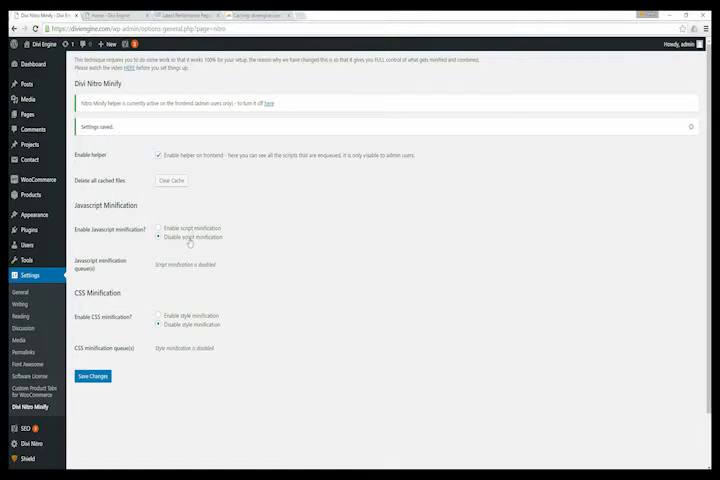
# Turn on script minification and queue admin-bar, jquery-core, jquery-migrate, jquery, jquery-effects-core, wp-embed.
pyautogui.click(158, 228)
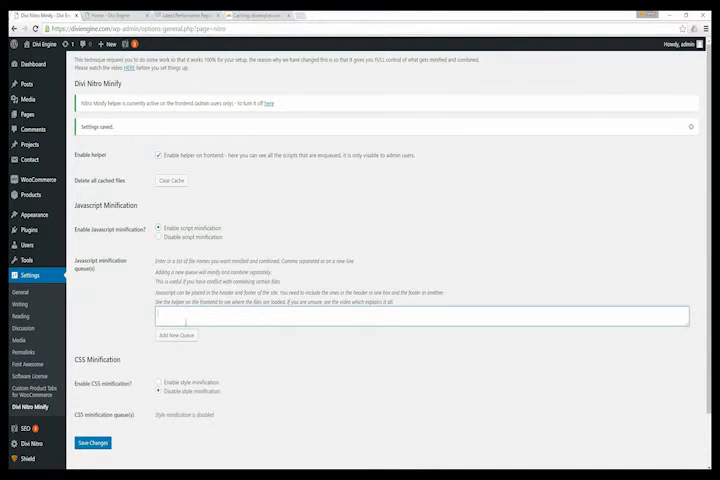
pyautogui.write('jquery-effects-core')
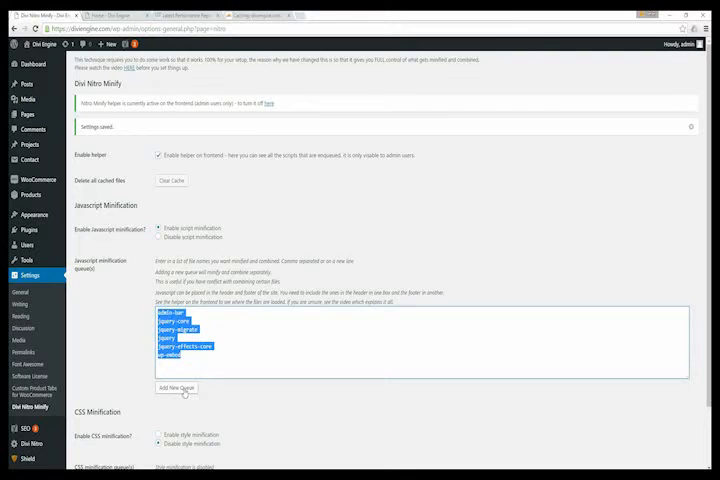
pyautogui.scroll(-3)
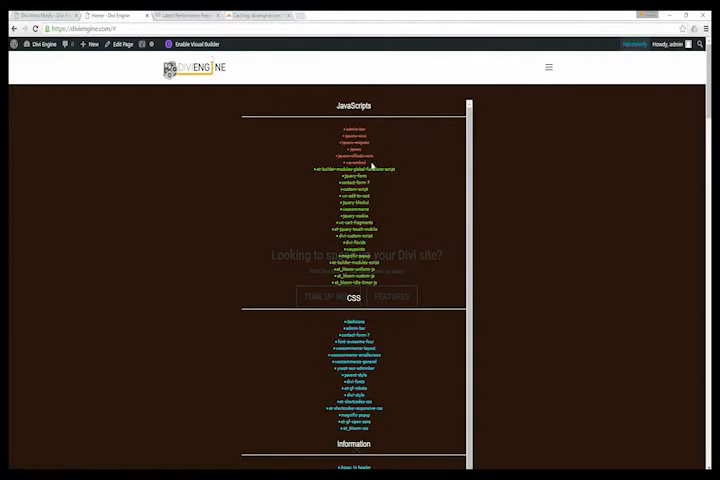
pyautogui.moveTo(315, 190)
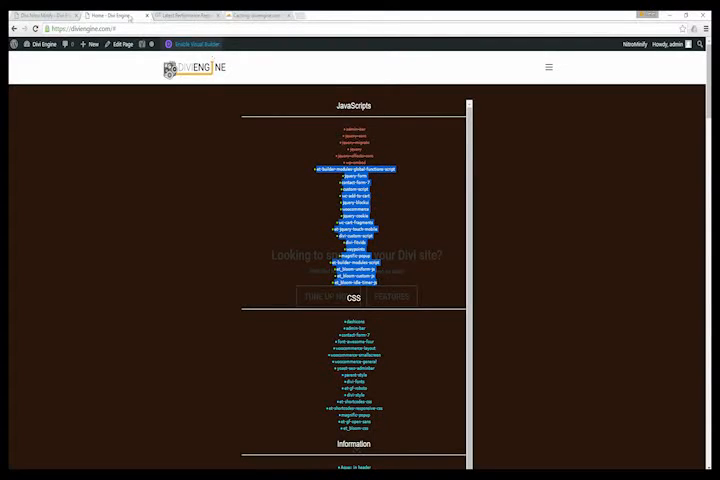
# Paste the remaining scripts, through et_bloom-idle-timer-js, into a second queue.
pyautogui.click(112, 13)
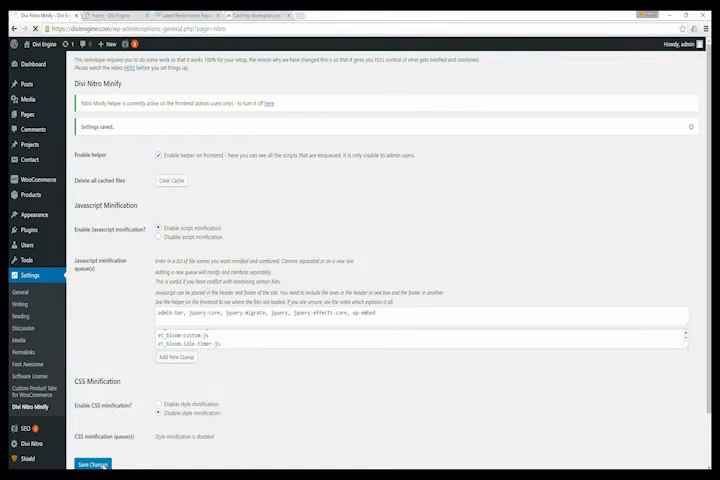
# Save the two JavaScript queues so the cache reports one file cached.
pyautogui.click(94, 462)
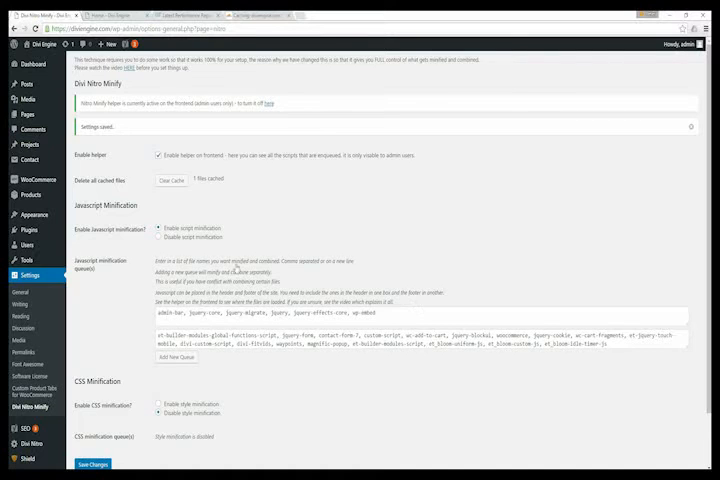
# Review the helper list and group the CSS handles, dashicons to et_bloom-css, in Notepad.
pyautogui.scroll(-3)
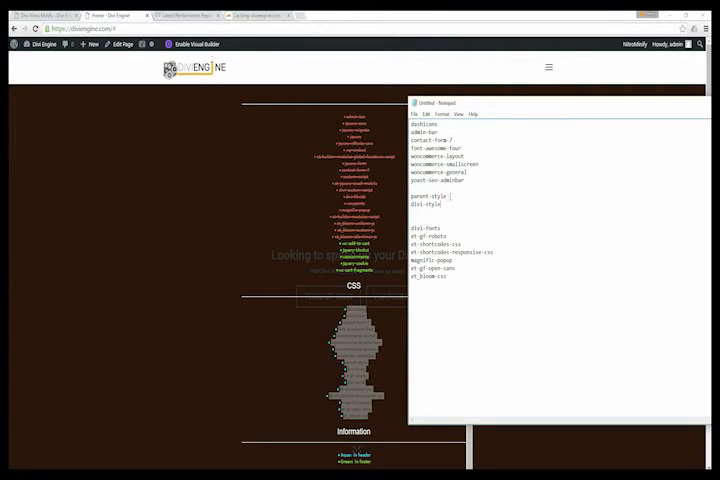
# Move parent-style to the end and divi-style into the divi-fonts group in Notepad.
pyautogui.doubleClick(429, 204)
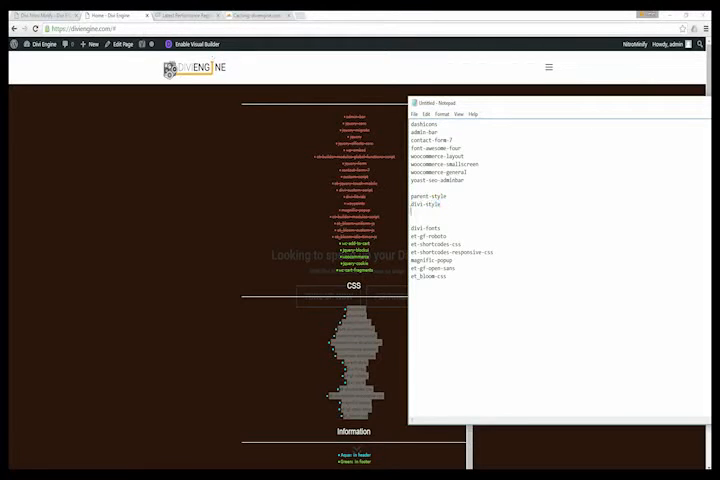
pyautogui.moveTo(411, 195); pyautogui.dragTo(445, 203)
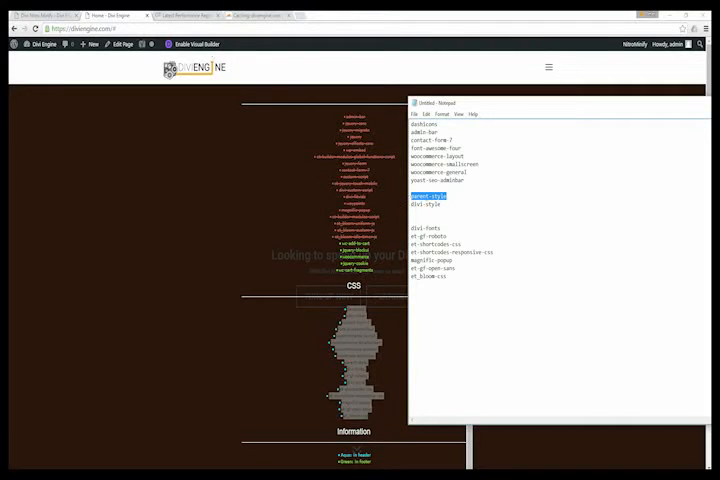
pyautogui.click(426, 204)
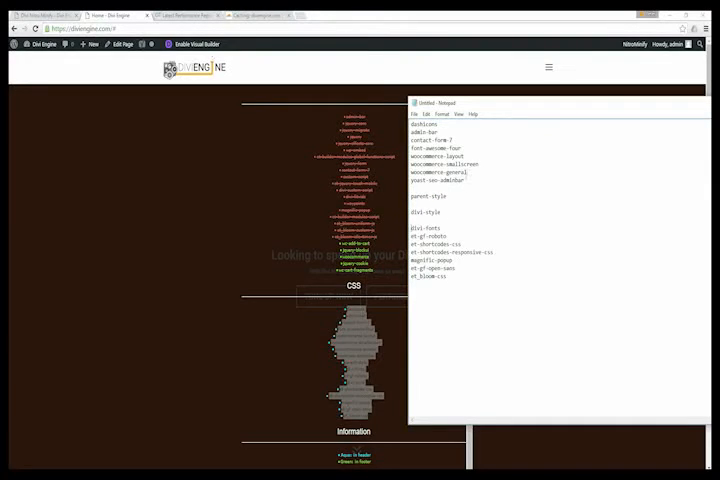
pyautogui.doubleClick(428, 196)
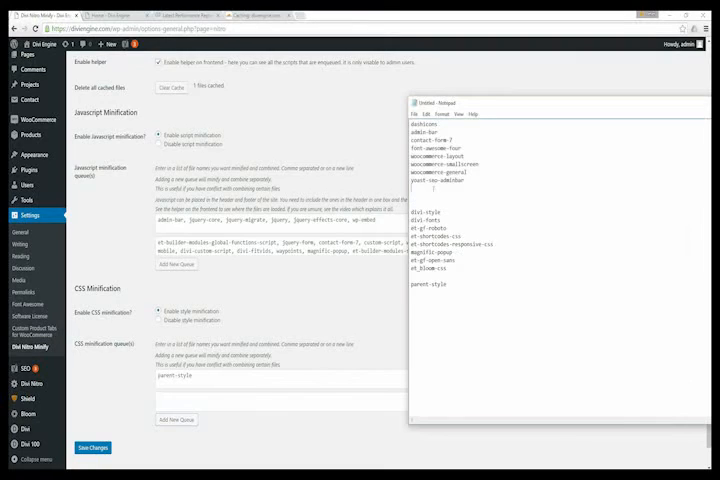
# Copy stylesheet handles for the CSS queue and view the Divi Engine homepage.
pyautogui.doubleClick(424, 210)
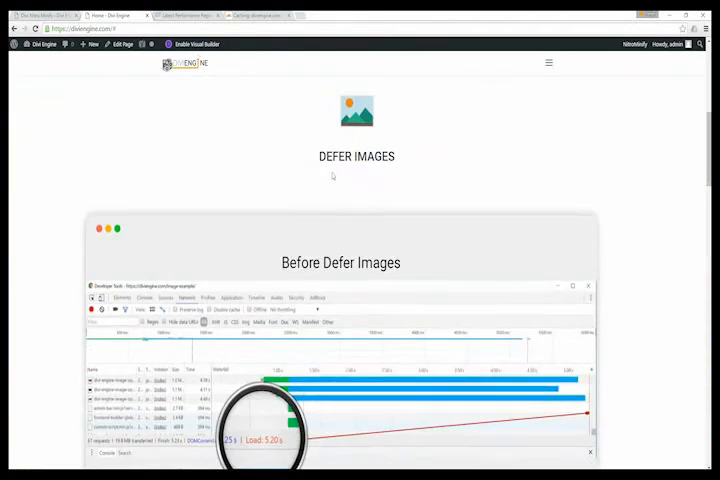
# Save CSS minification with the parent-style queue, giving two files cached.
pyautogui.scroll(-3)
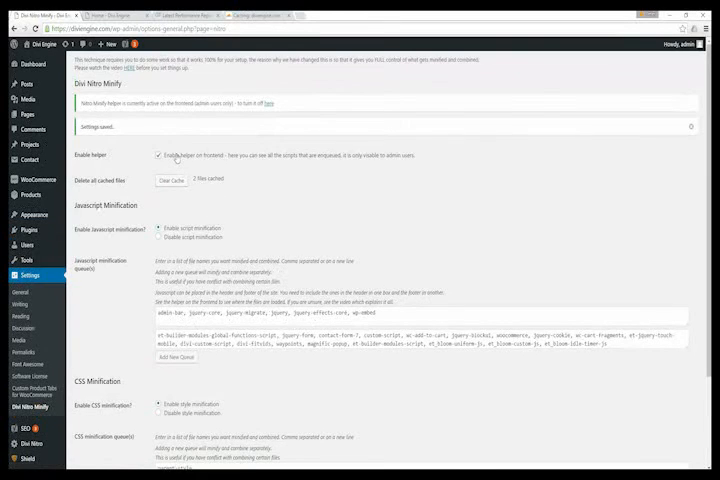
# Disable the frontend helper, save, and view the GTmetrix report: 4.8 s load, 50 requests.
pyautogui.click(158, 155)
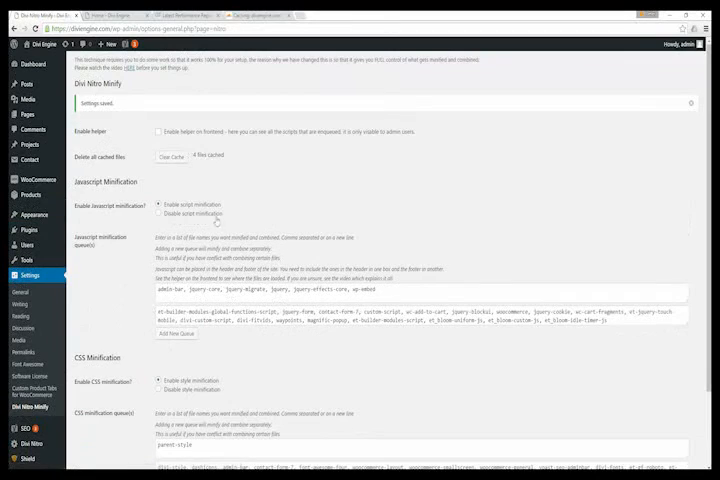
pyautogui.scroll(-3)
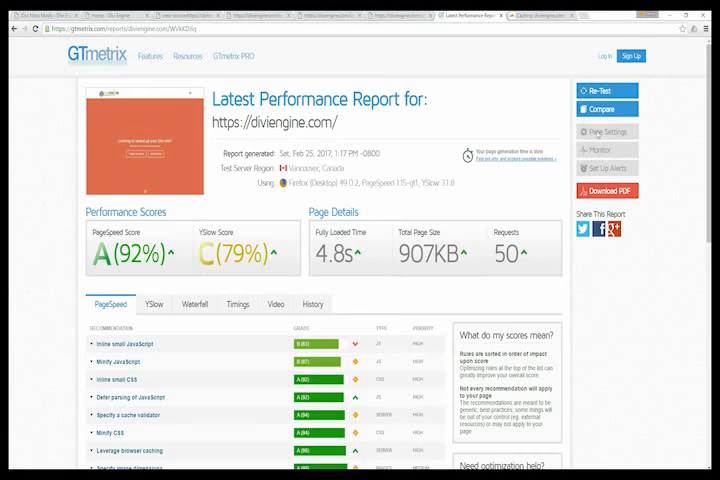
# Show the diviengine.com Cloudflare caching settings via the Divi Engine homepage tab.
pyautogui.click(606, 110)
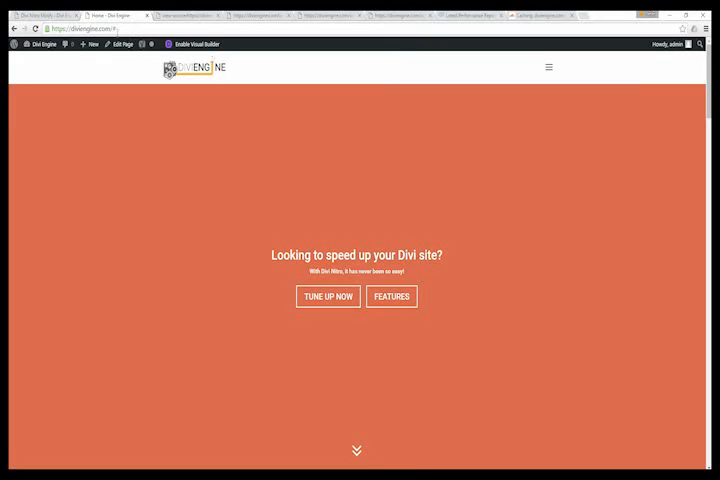
pyautogui.click(80, 29)
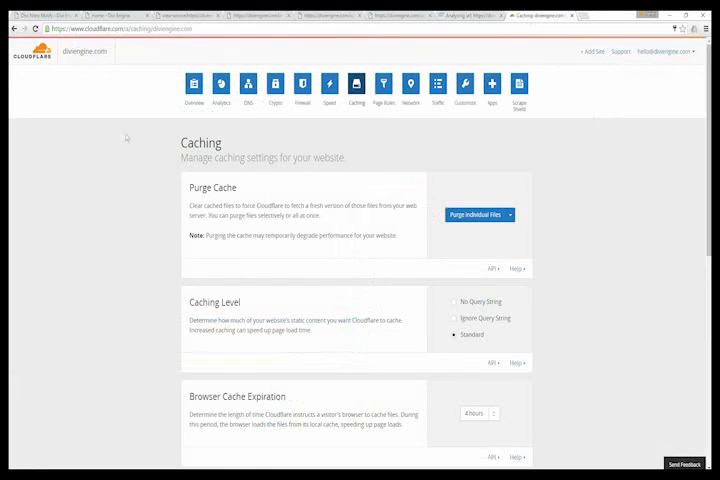
pyautogui.scroll(-3)
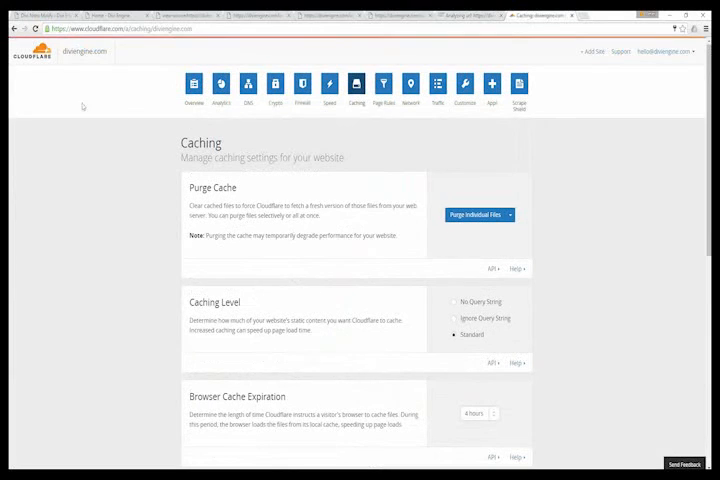
pyautogui.moveTo(186, 226)
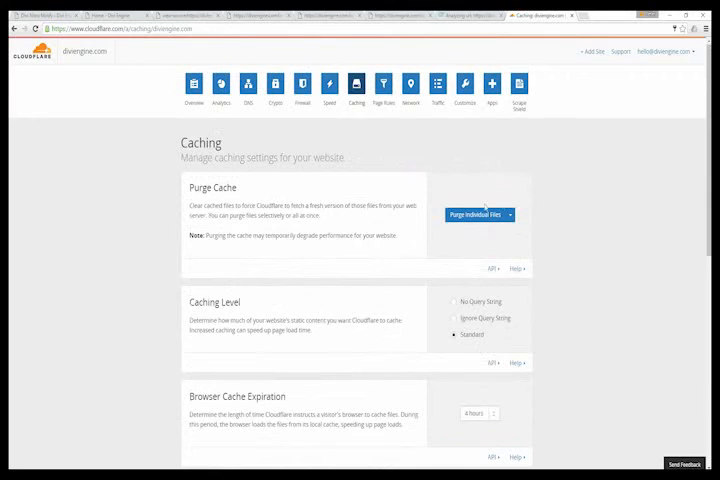
pyautogui.scroll(-3)
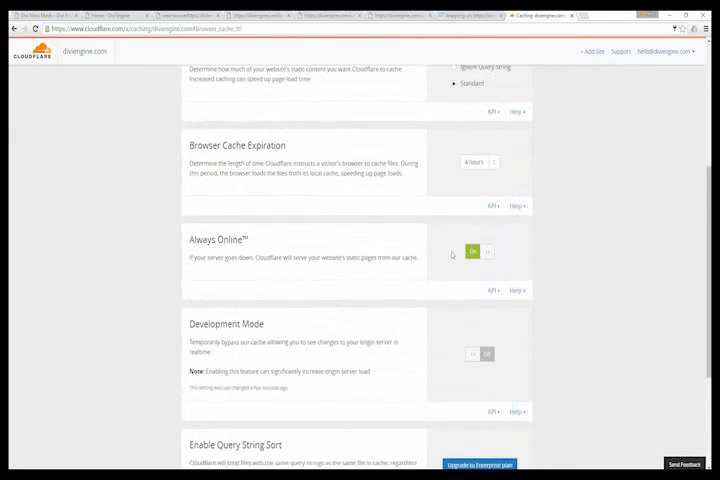
pyautogui.scroll(3)
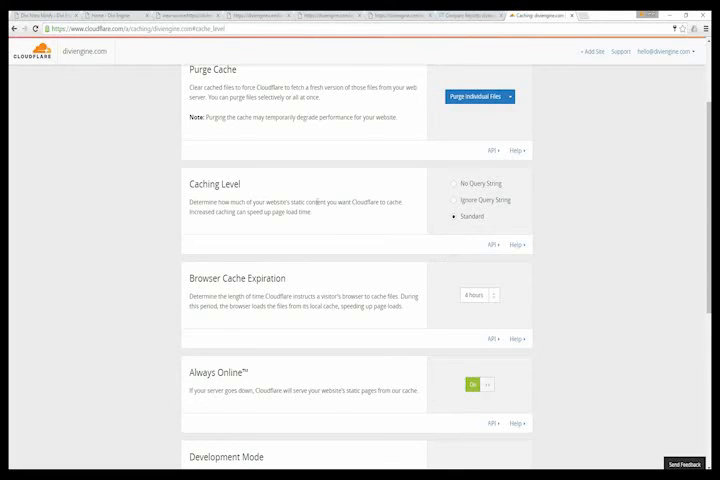
pyautogui.scroll(-3)
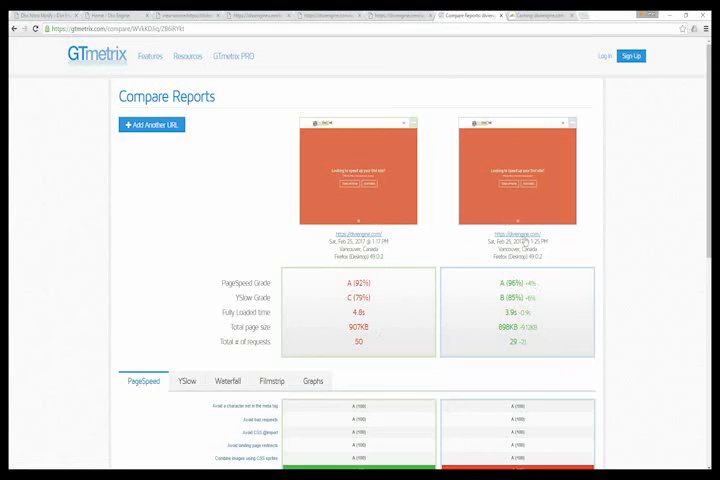
pyautogui.moveTo(520, 384)
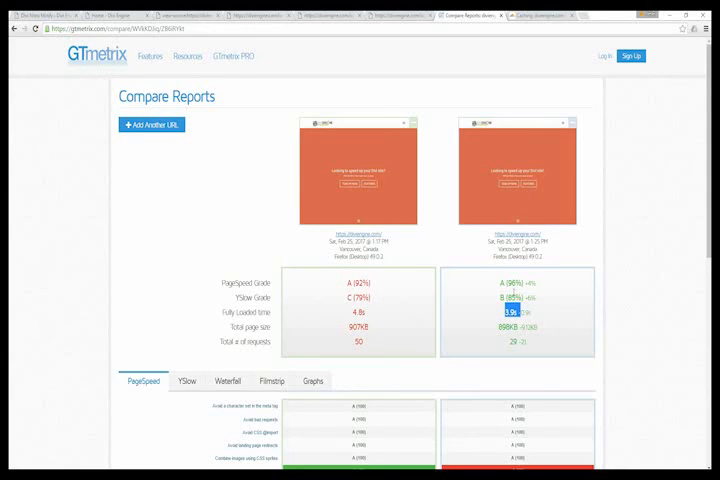
# Review the GTmetrix comparison (4.8s to 3.9s), then view the Defer Image Example page.
pyautogui.scroll(-3)
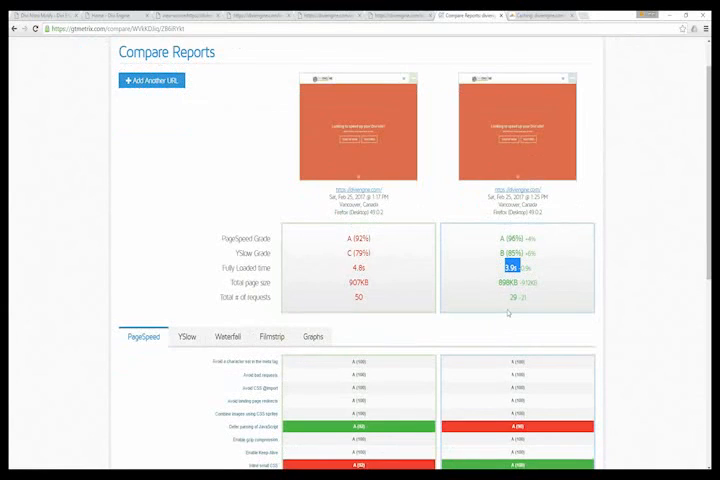
pyautogui.moveTo(280, 153)
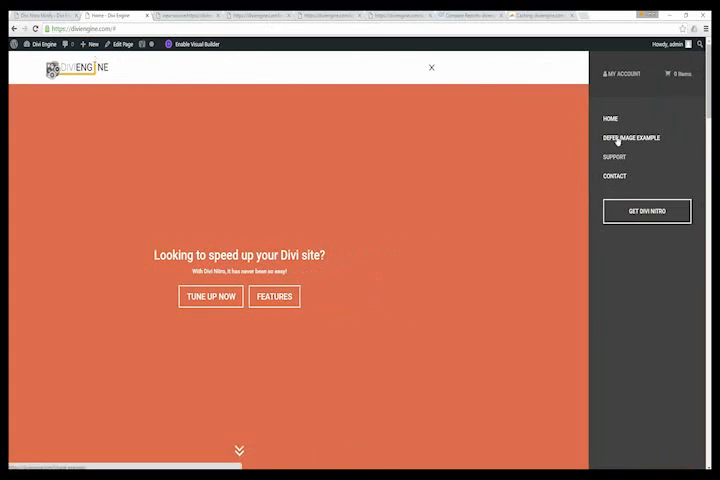
pyautogui.click(630, 137)
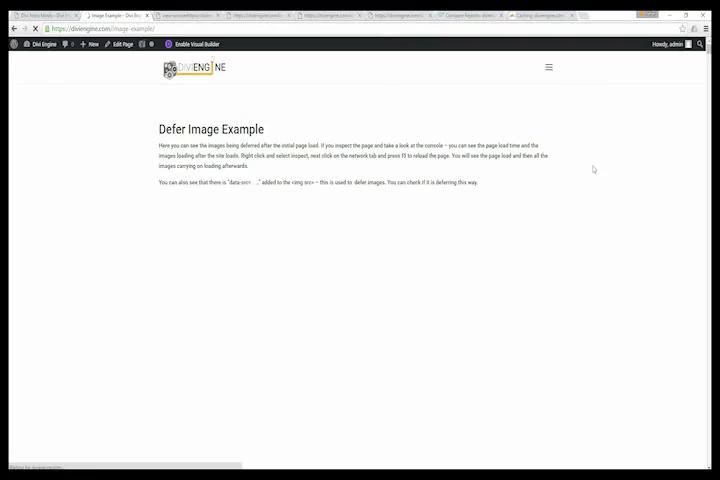
pyautogui.scroll(-3)
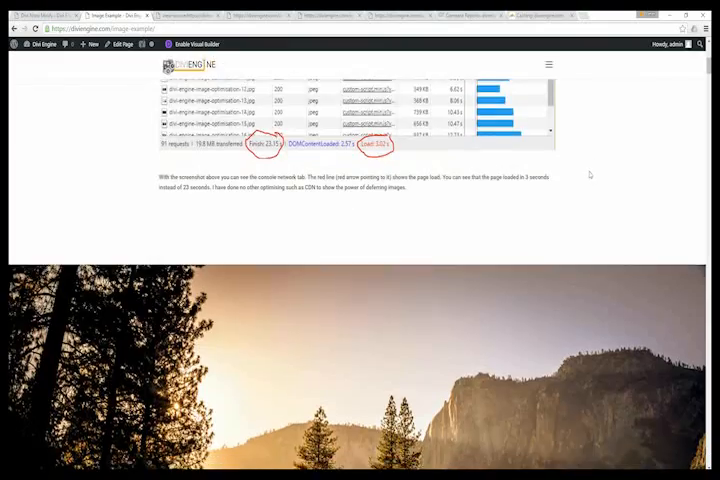